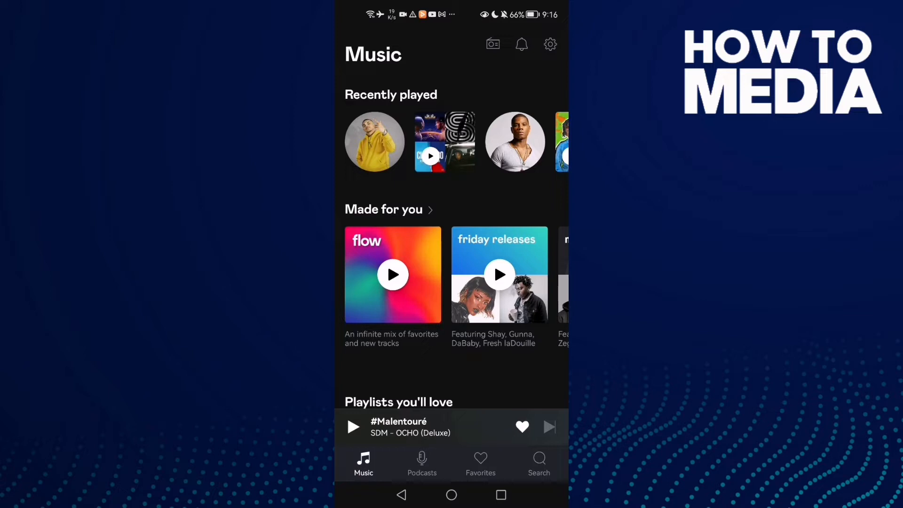
Open Deezer's Settings page from the gear icon on the Music home screen.
{"action": "left_click", "coordinate": [549, 44]}
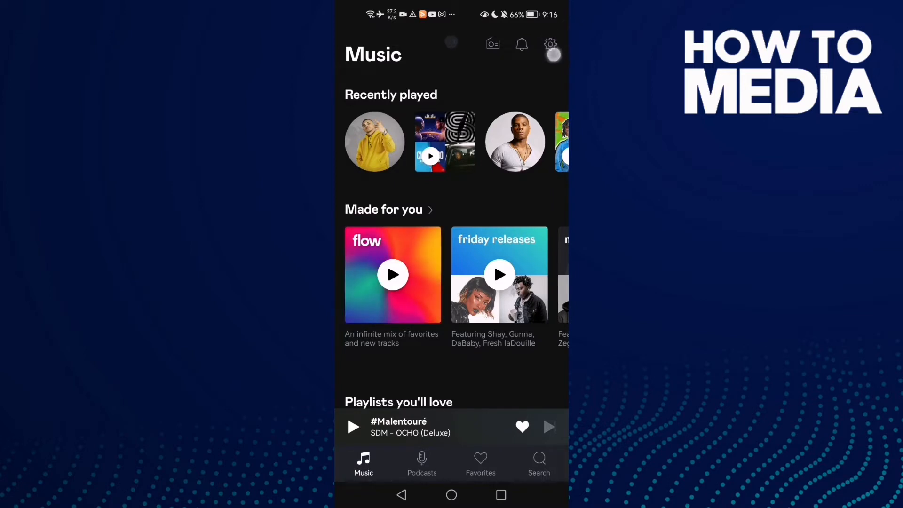
{"action": "left_click", "coordinate": [550, 44]}
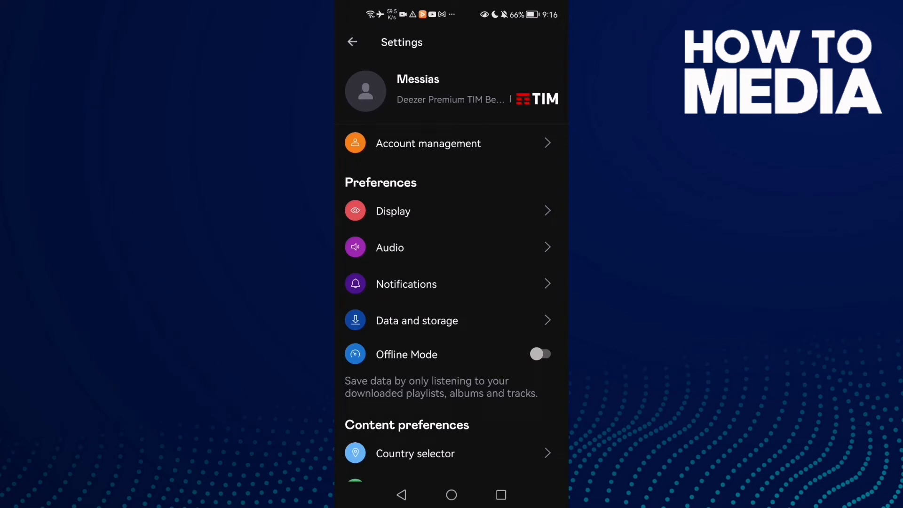
Switch on Normalize audio in Deezer's Audio settings, then return to the phone's home screen.
{"action": "left_click", "coordinate": [403, 246]}
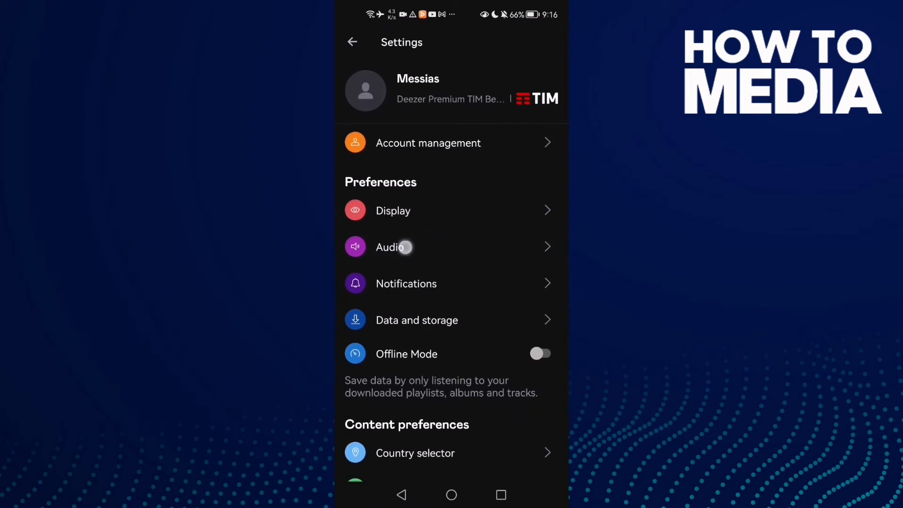
{"action": "left_click", "coordinate": [390, 247]}
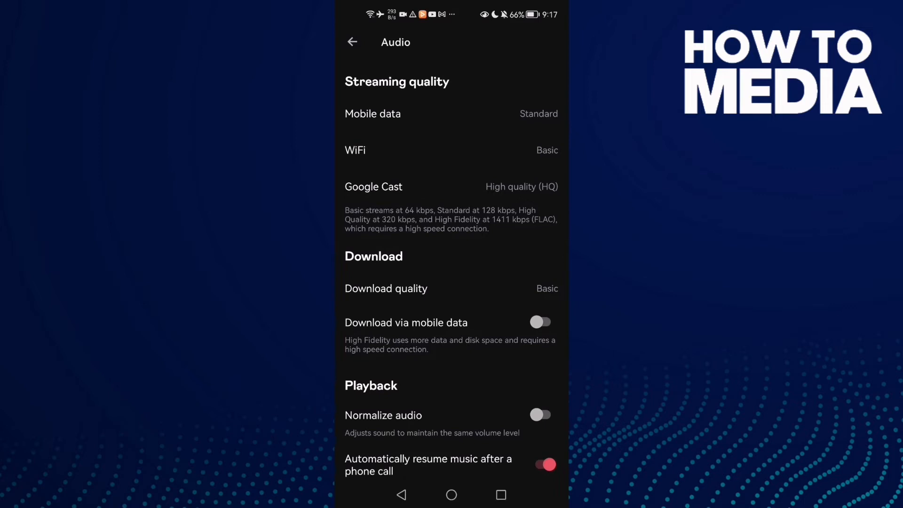
{"action": "left_click", "coordinate": [540, 415]}
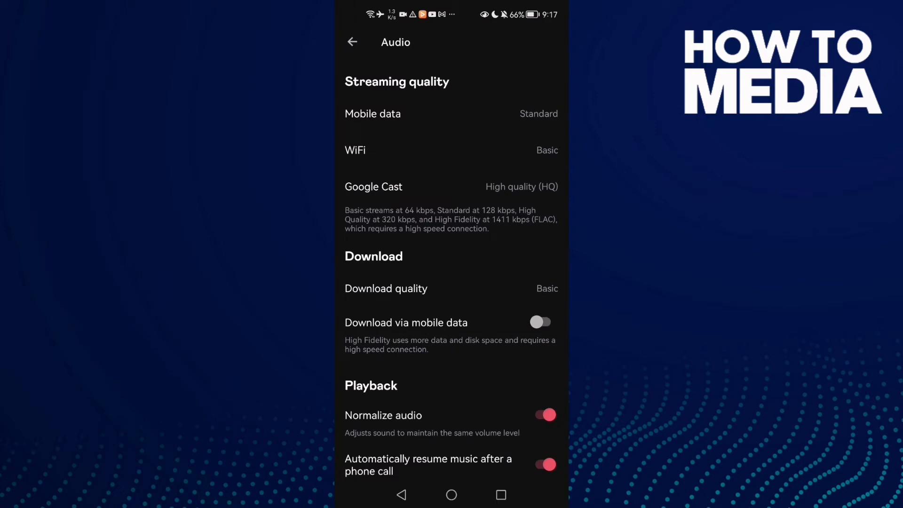
{"action": "left_click", "coordinate": [451, 494]}
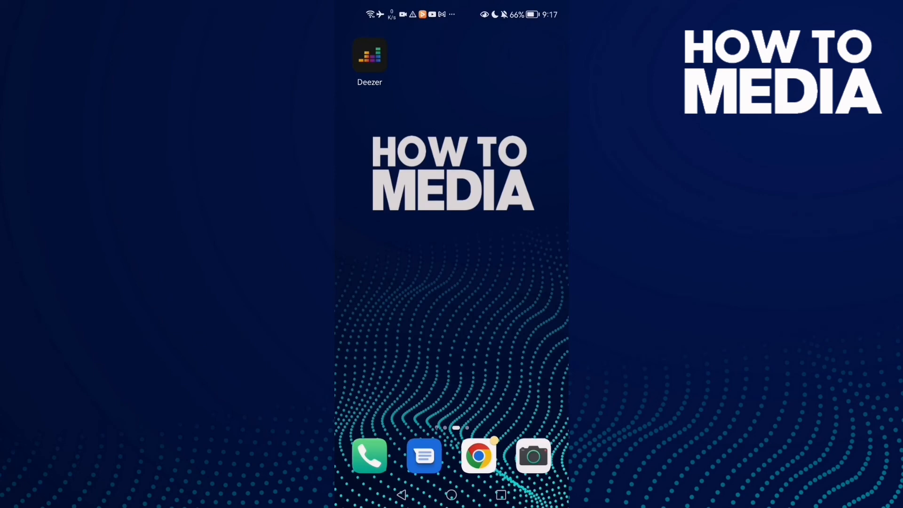